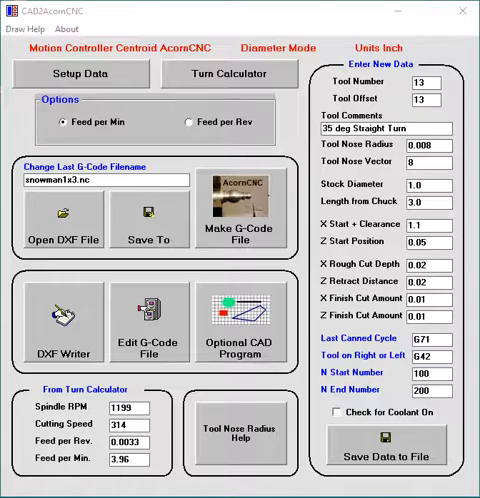
pyautogui.moveTo(288, 62)
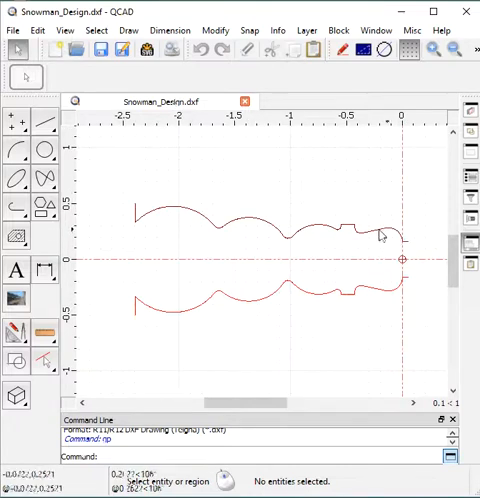
pyautogui.moveTo(195, 310)
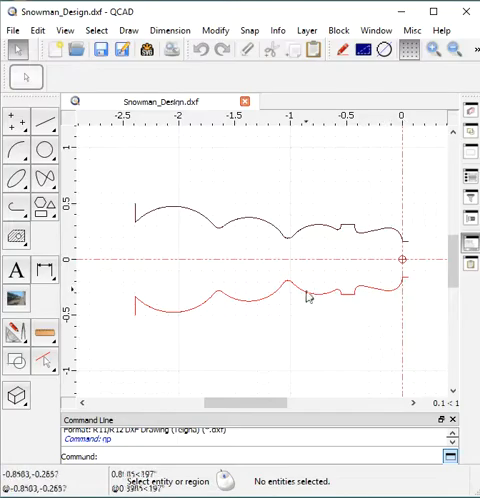
pyautogui.moveTo(390, 297)
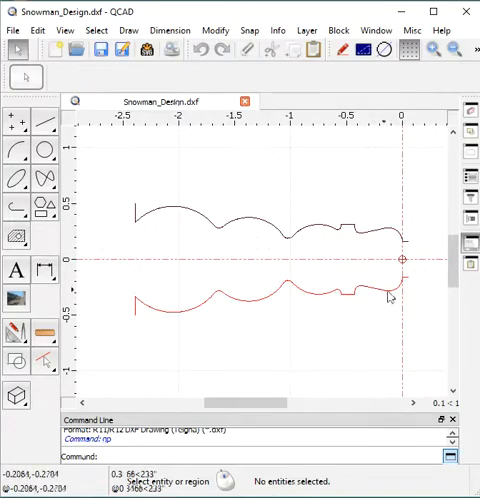
# Step: Select the short arc at the lower snowman profile's right end in QCAD
pyautogui.click(378, 292)
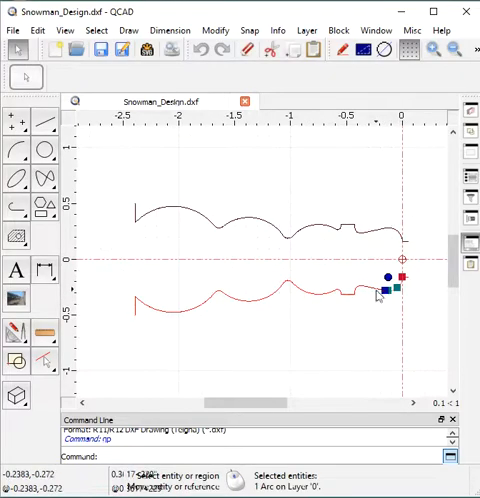
pyautogui.moveTo(190, 300)
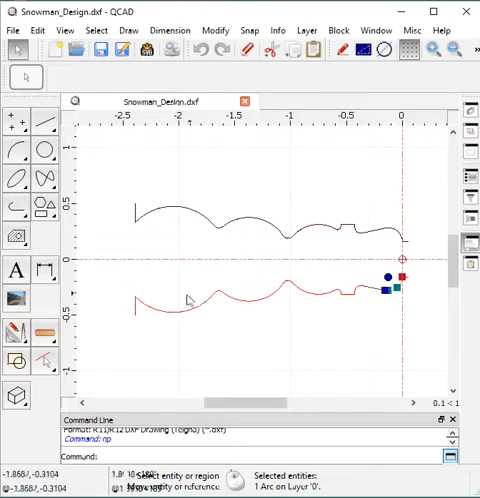
pyautogui.moveTo(355, 302)
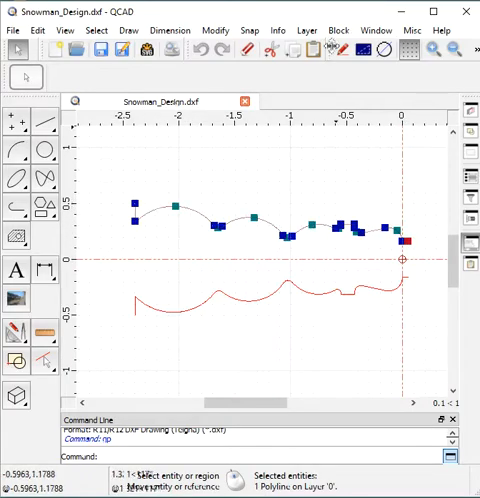
pyautogui.moveTo(430, 258)
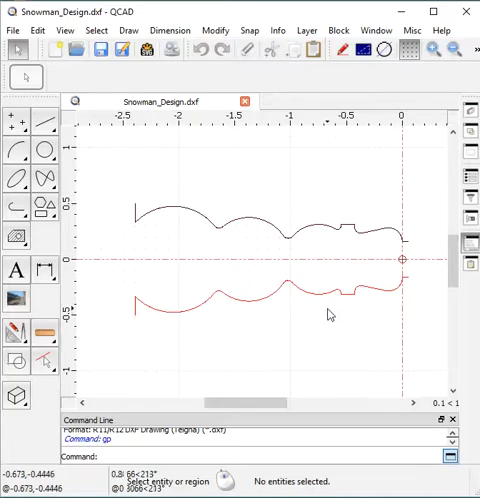
pyautogui.moveTo(222, 82)
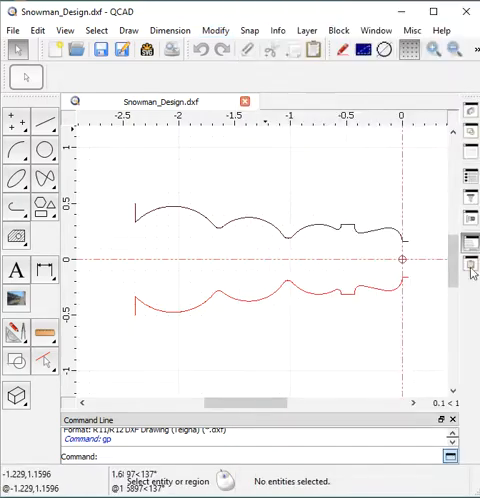
pyautogui.moveTo(202, 308)
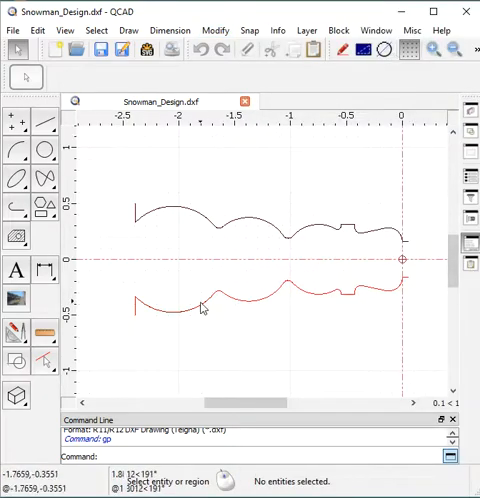
pyautogui.moveTo(425, 280)
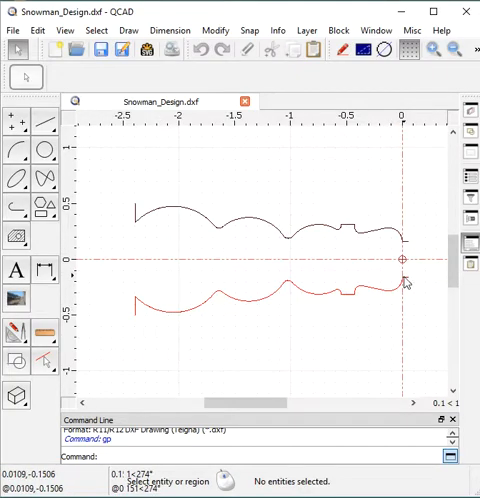
pyautogui.moveTo(240, 310)
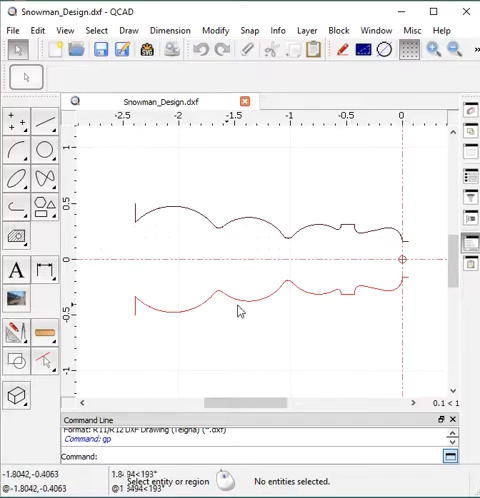
pyautogui.moveTo(343, 300)
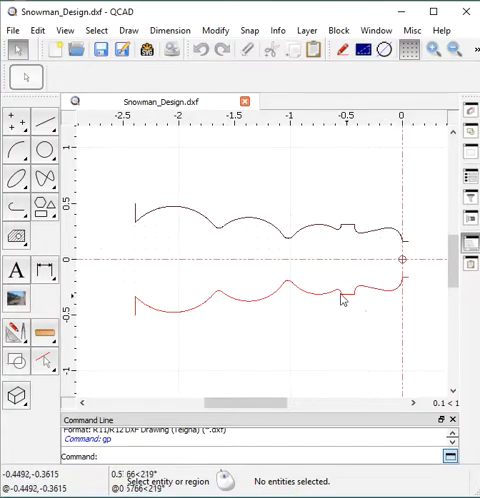
pyautogui.moveTo(130, 290)
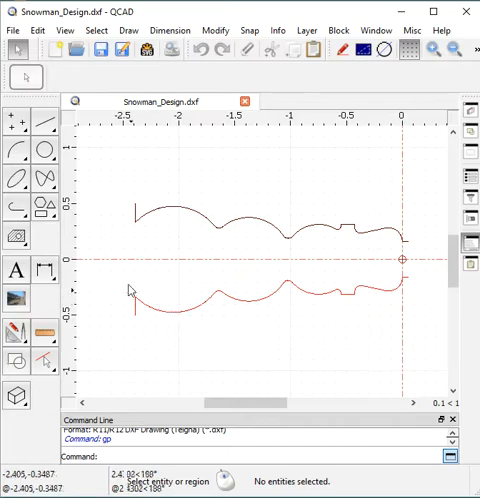
pyautogui.moveTo(192, 322)
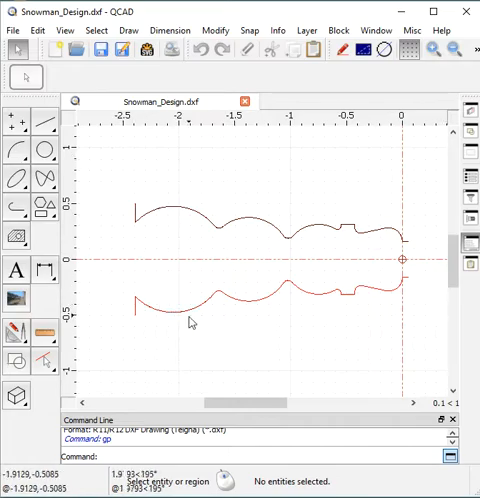
pyautogui.moveTo(371, 244)
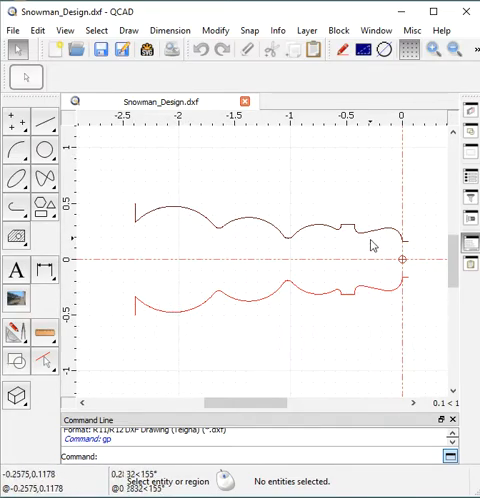
pyautogui.moveTo(408, 246)
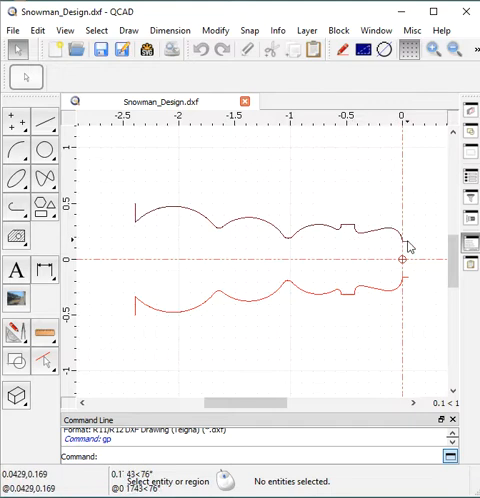
pyautogui.moveTo(197, 224)
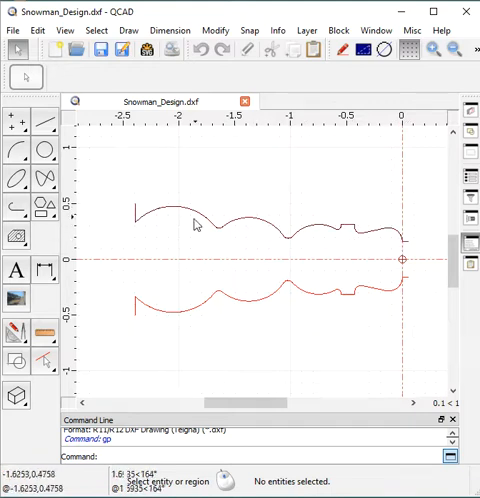
pyautogui.moveTo(88, 42)
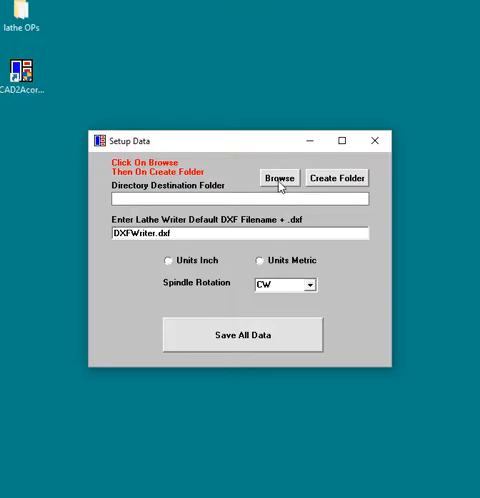
pyautogui.moveTo(198, 195)
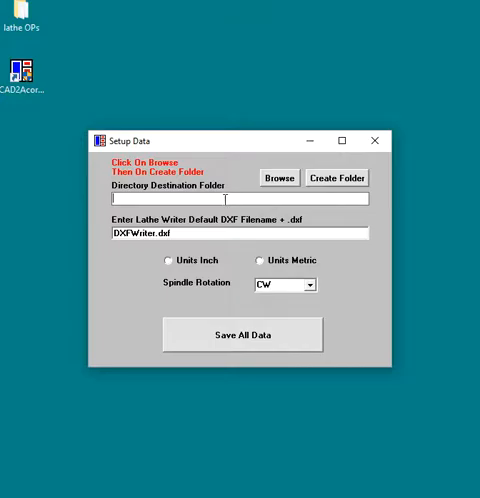
# Step: Pick the Desktop as destination folder, create it, and acknowledge the Created directory message
pyautogui.click(278, 177)
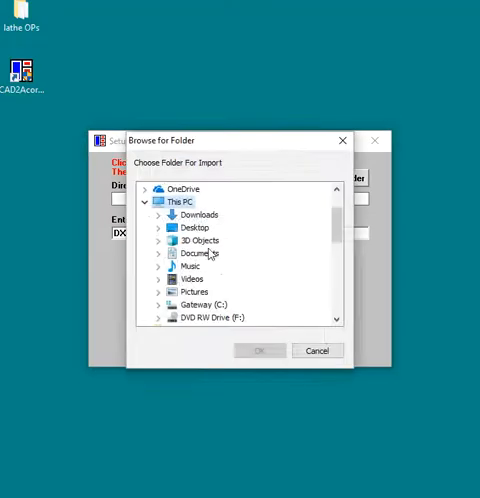
pyautogui.click(197, 227)
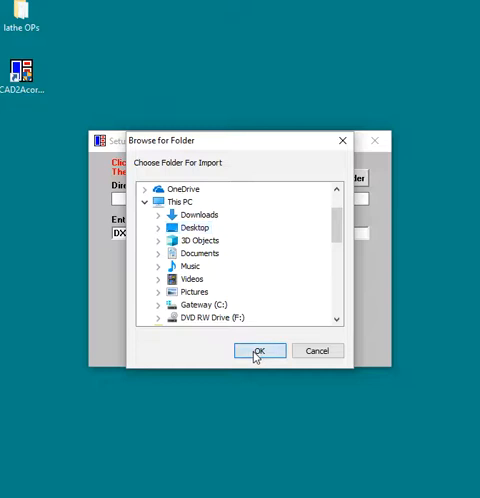
pyautogui.click(260, 350)
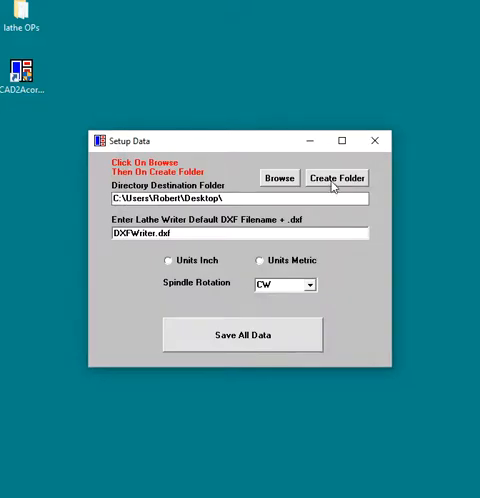
pyautogui.click(337, 177)
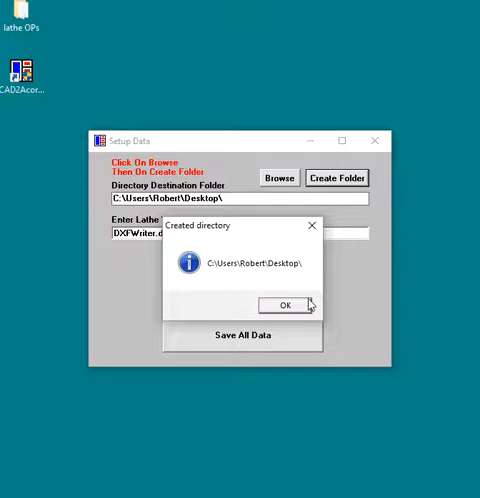
pyautogui.click(285, 305)
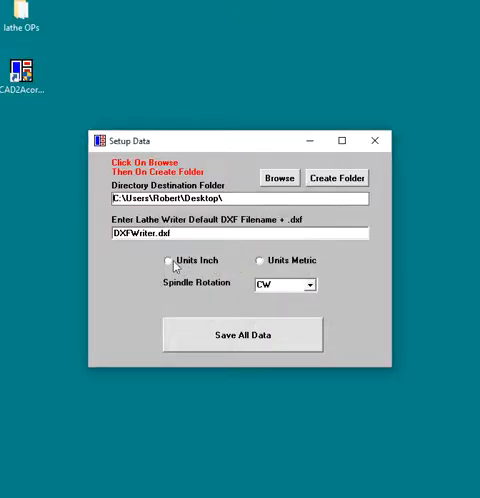
# Step: Set Setup Data units to Metric and save all data
pyautogui.click(259, 260)
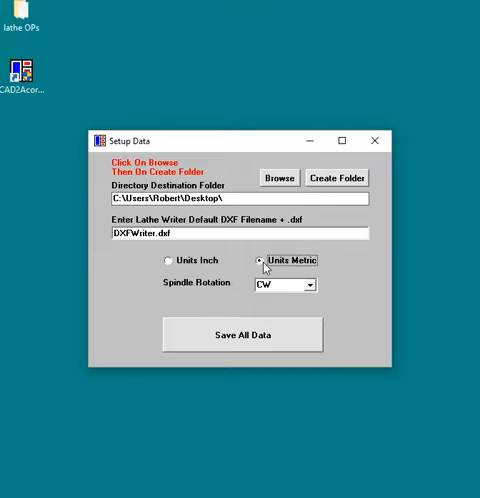
pyautogui.moveTo(253, 339)
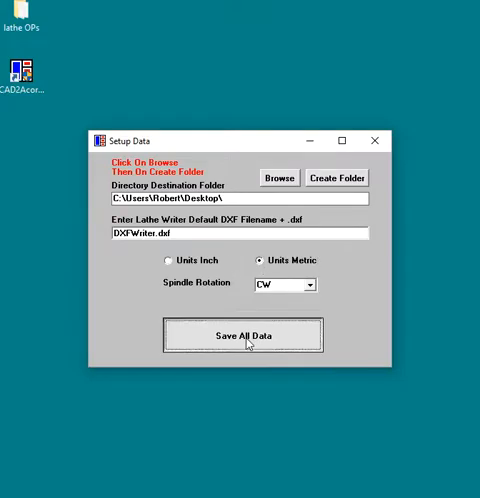
pyautogui.click(246, 334)
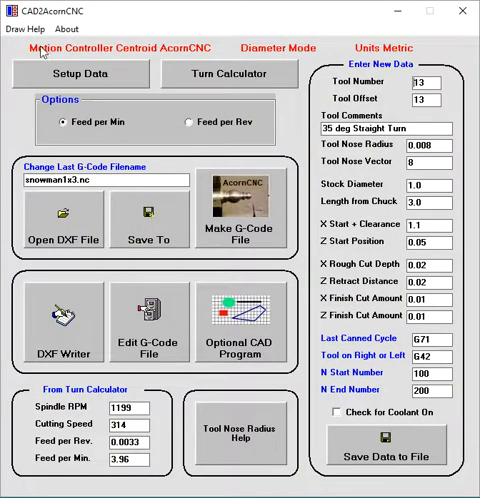
pyautogui.moveTo(172, 48)
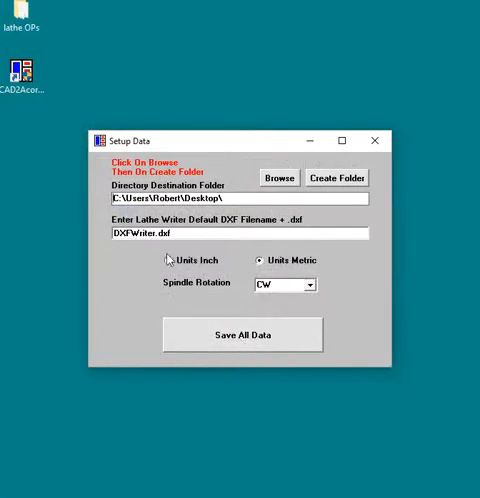
# Step: Set Setup Data units to Inch and save all data
pyautogui.click(172, 260)
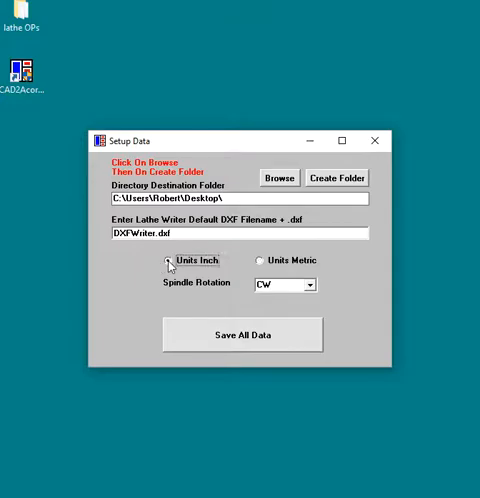
pyautogui.click(241, 335)
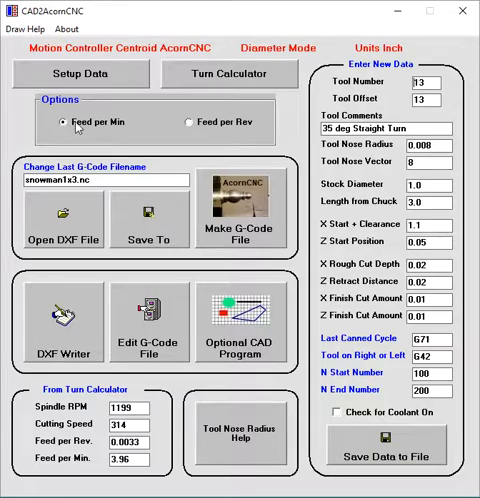
pyautogui.moveTo(207, 124)
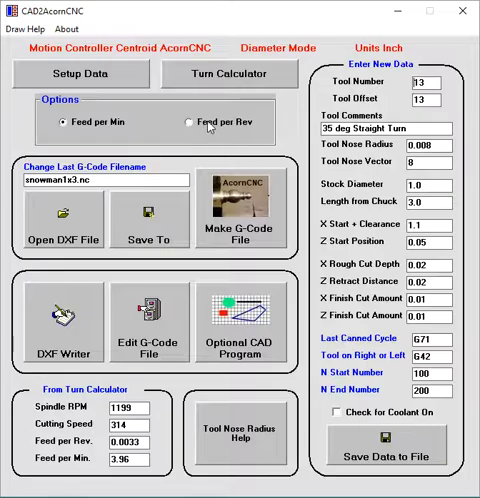
pyautogui.moveTo(258, 133)
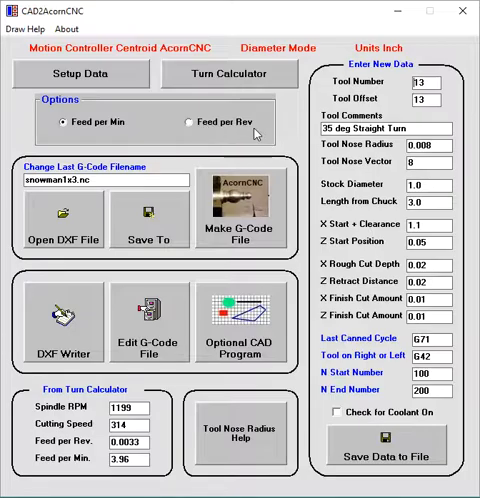
pyautogui.moveTo(235, 130)
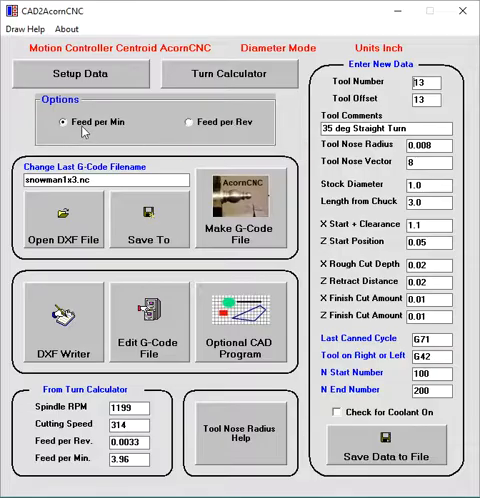
pyautogui.moveTo(225, 122)
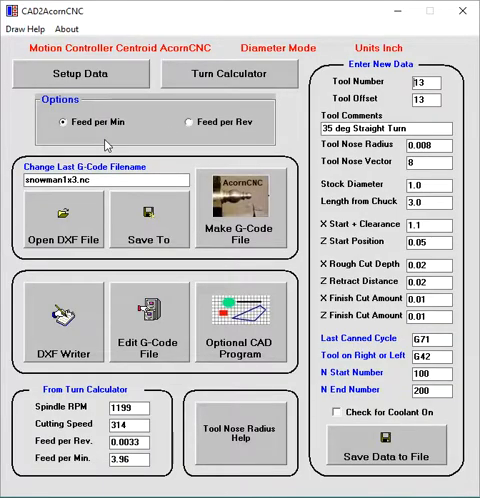
# Step: Use the Turn Calculator for 1199 RPM, 314 surface feet, and 0.01 IPR from 12 IPM
pyautogui.click(228, 73)
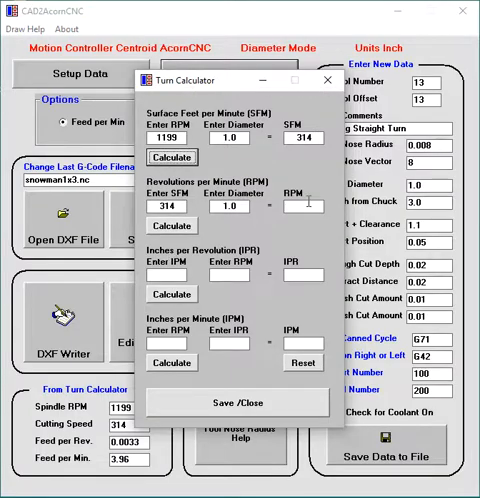
pyautogui.click(171, 225)
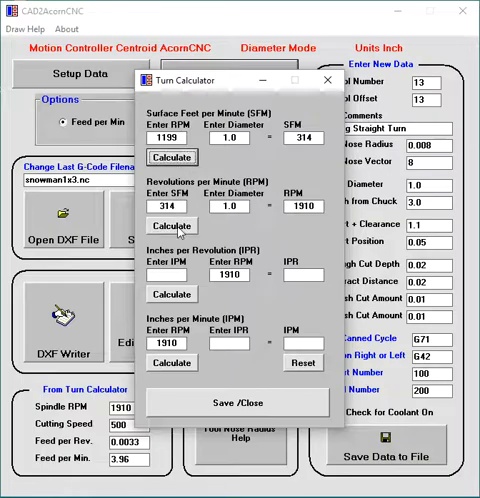
pyautogui.click(163, 225)
pyautogui.write('12')
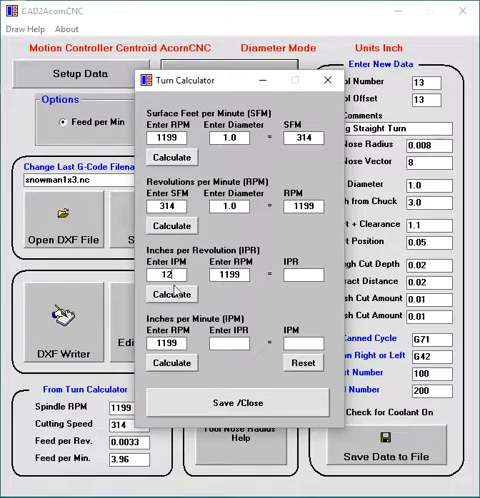
pyautogui.click(171, 294)
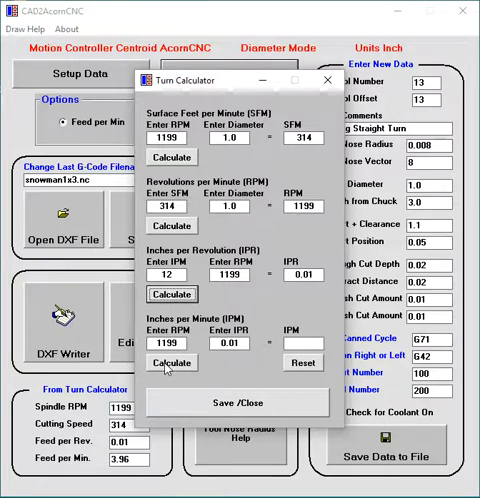
pyautogui.click(171, 363)
pyautogui.write('10')
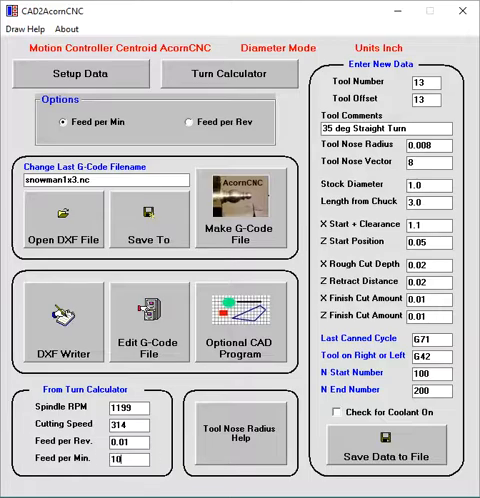
pyautogui.moveTo(158, 471)
pyautogui.write('12')
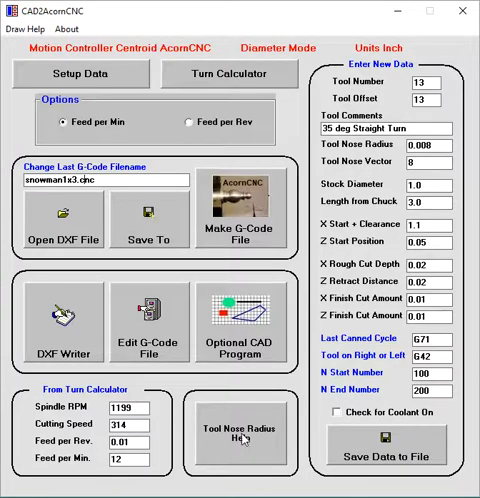
# Step: Show the tool nose radius compensation help, then close it
pyautogui.click(237, 435)
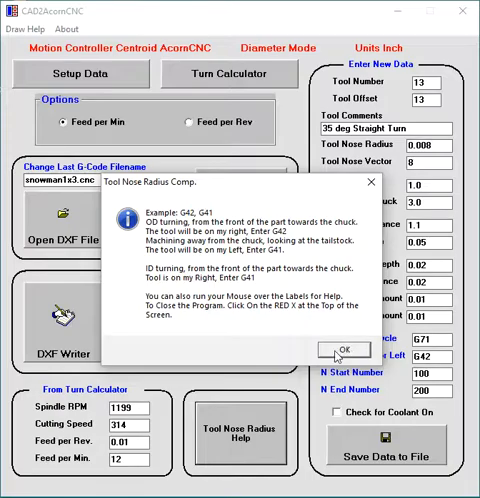
pyautogui.click(343, 349)
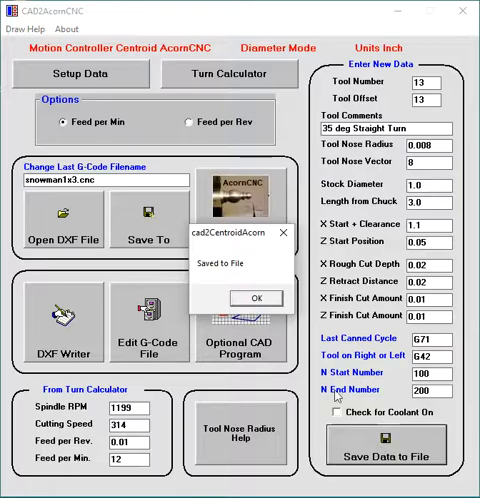
# Step: Dismiss the Saved to File confirmation message
pyautogui.click(248, 297)
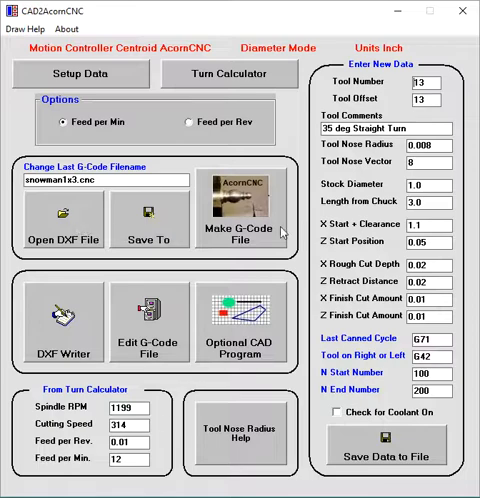
pyautogui.moveTo(75, 318)
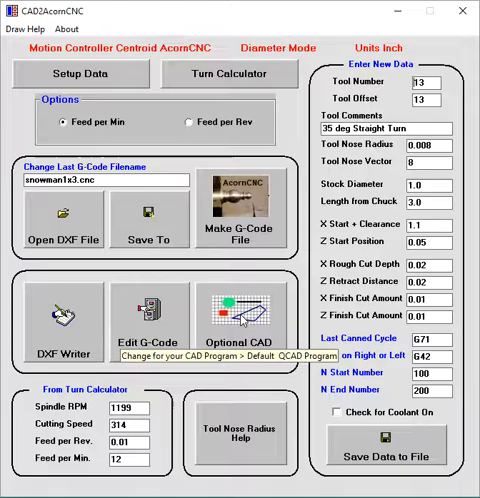
pyautogui.moveTo(55, 325)
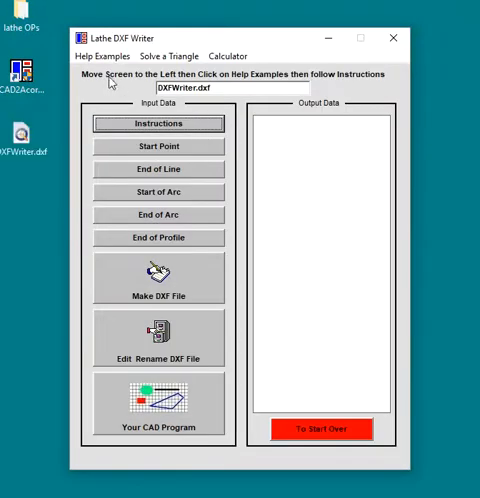
# Step: Display the EX2 Ball Example #2 help sheet, then reopen the examples list
pyautogui.click(100, 55)
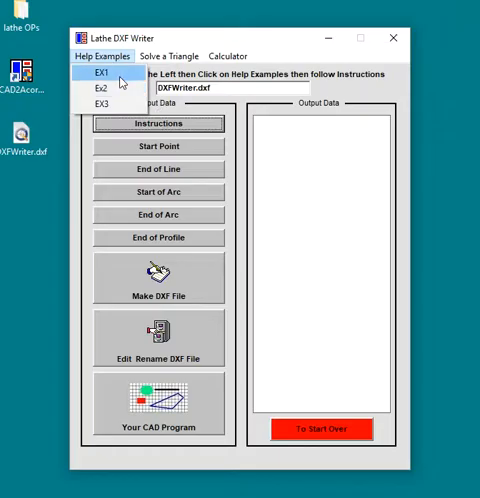
pyautogui.click(101, 71)
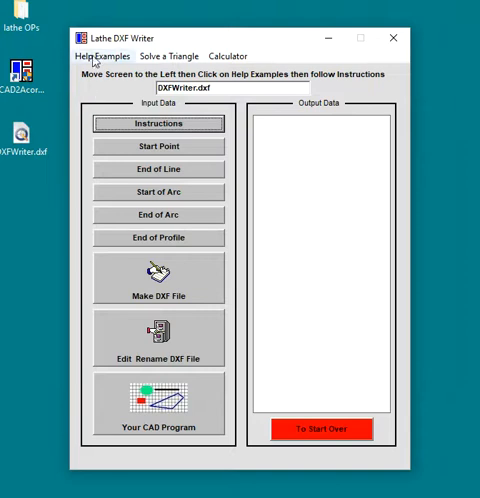
pyautogui.click(103, 56)
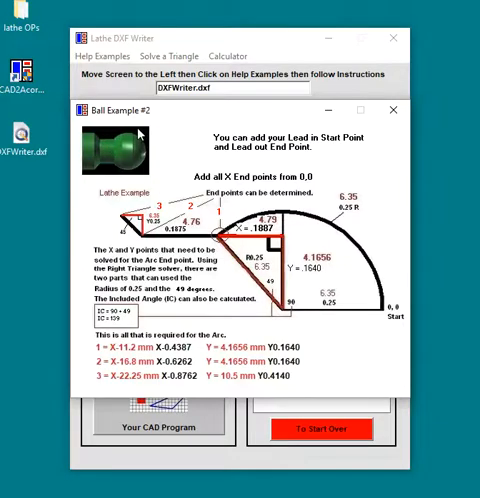
pyautogui.moveTo(345, 278)
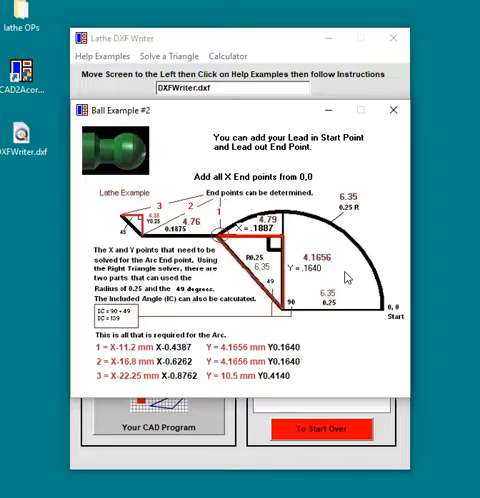
pyautogui.moveTo(208, 124)
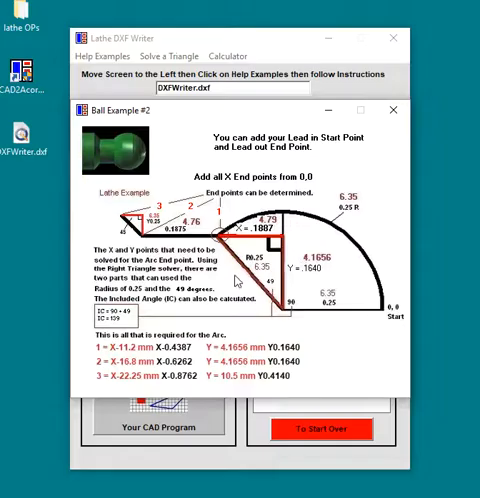
pyautogui.moveTo(100, 97)
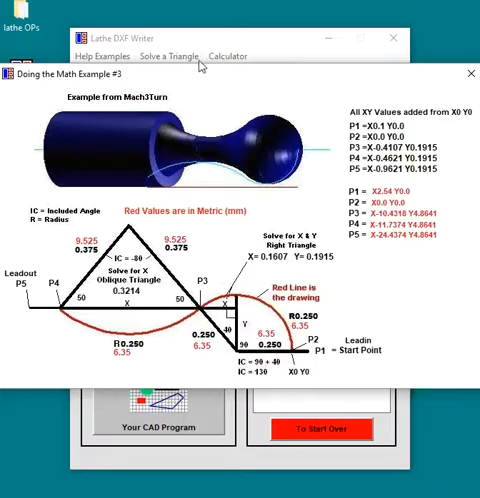
# Step: Open the Solve a Triangle solver list and dismiss it without choosing
pyautogui.click(168, 56)
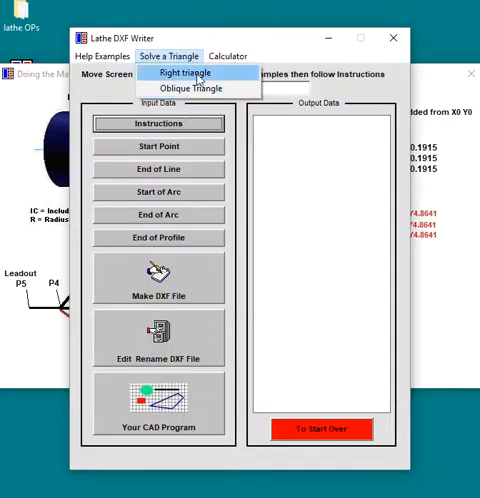
pyautogui.click(187, 72)
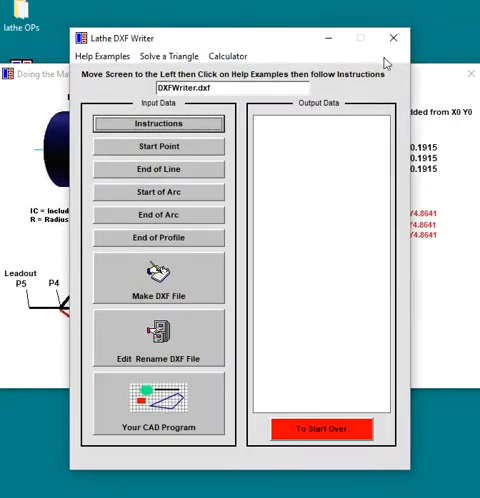
pyautogui.moveTo(193, 105)
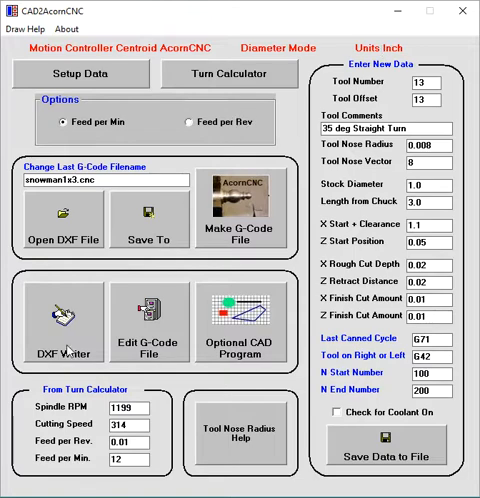
pyautogui.moveTo(88, 328)
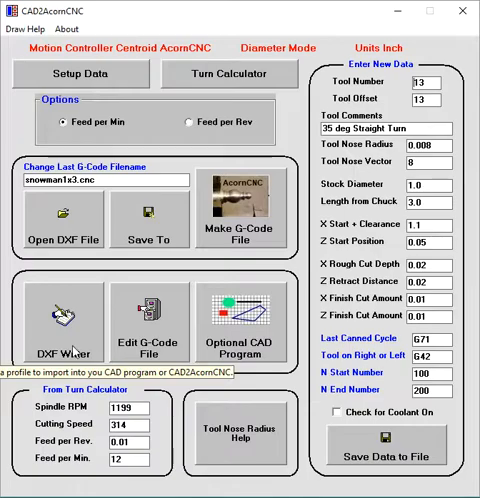
pyautogui.click(62, 330)
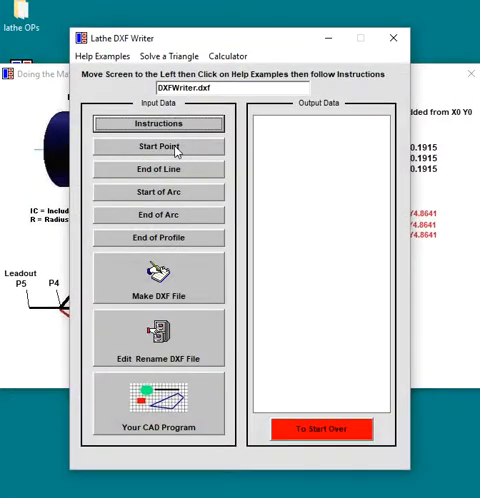
pyautogui.moveTo(393, 38)
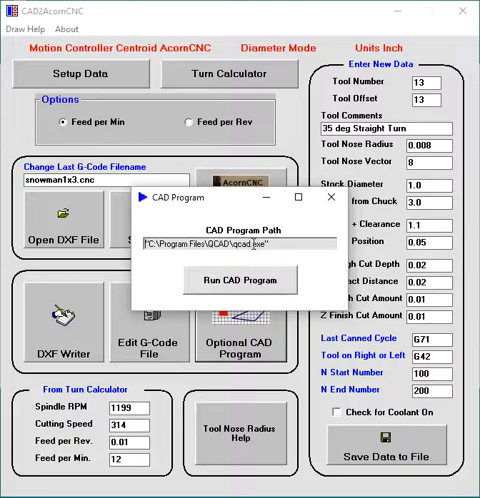
pyautogui.moveTo(278, 256)
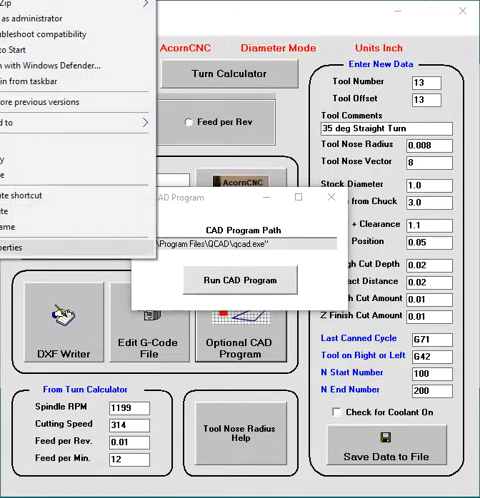
# Step: Paste the qcad.exe path from the shortcut's Properties into the CAD program field
pyautogui.click(22, 240)
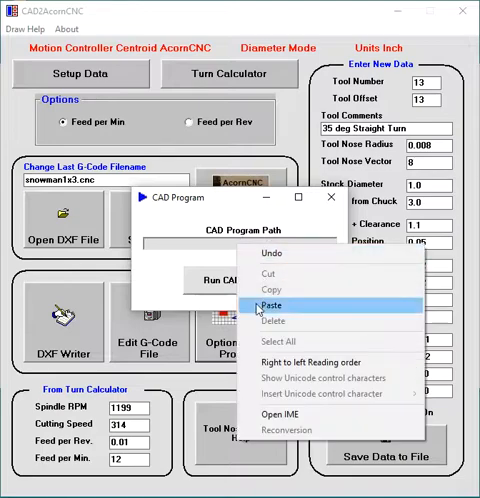
pyautogui.click(264, 305)
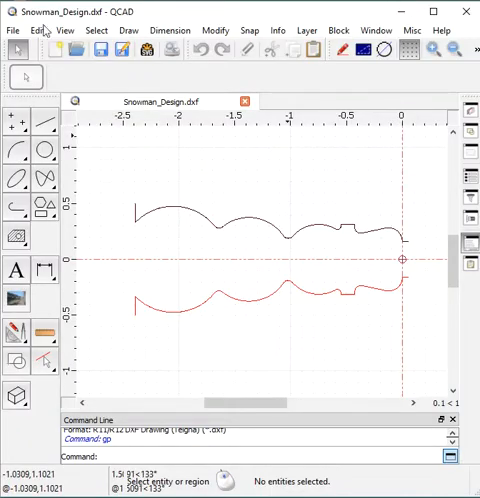
# Step: Leave QCAD and return to the CAD2AcornCNC main form with its tool and cutting data intact
pyautogui.click(13, 30)
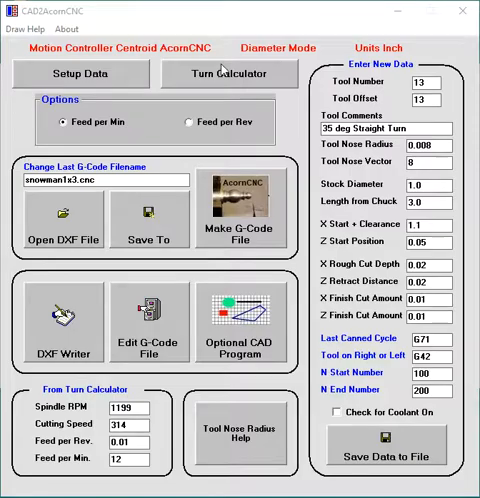
pyautogui.moveTo(243, 92)
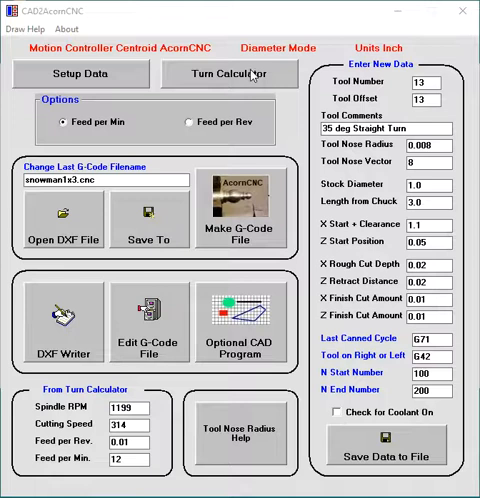
pyautogui.moveTo(251, 79)
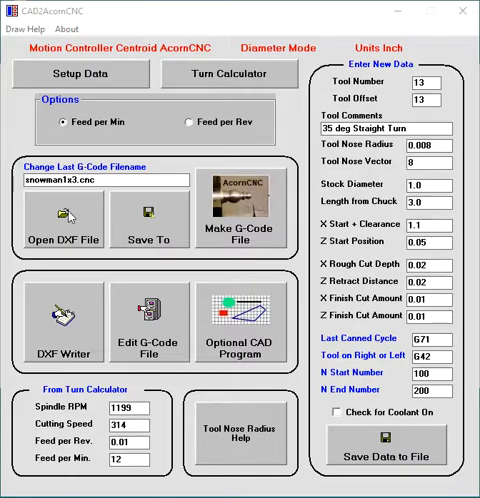
# Step: Load Snowman_Design2.dxf, dismiss the prompt, and begin saving G-code as snowman1x3.cnc
pyautogui.click(66, 223)
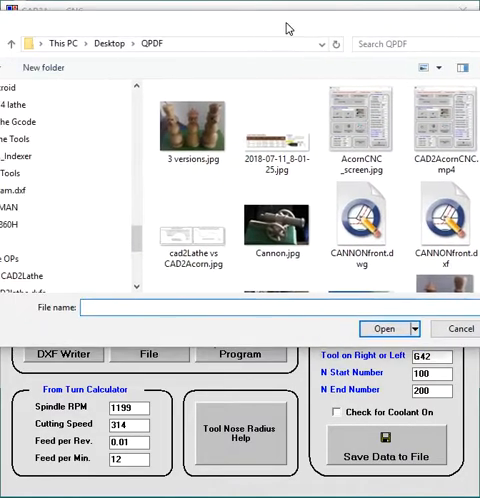
pyautogui.scroll(-3)
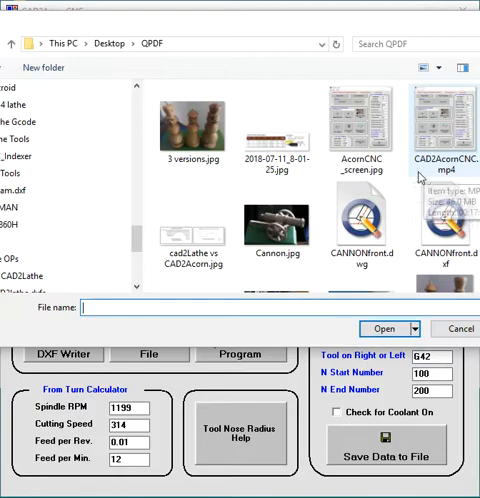
pyautogui.scroll(-3)
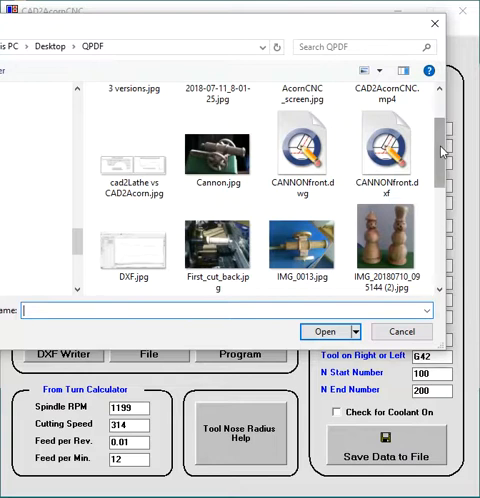
pyautogui.scroll(-3)
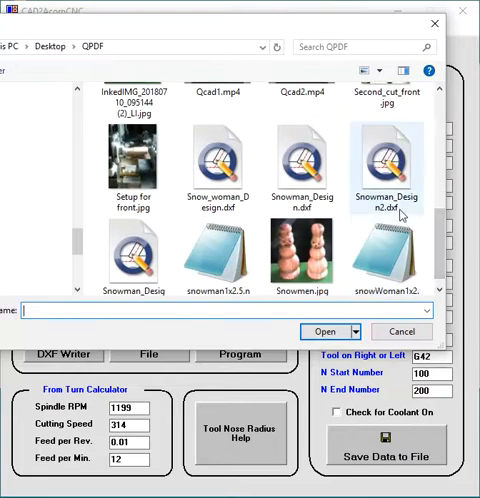
pyautogui.click(386, 155)
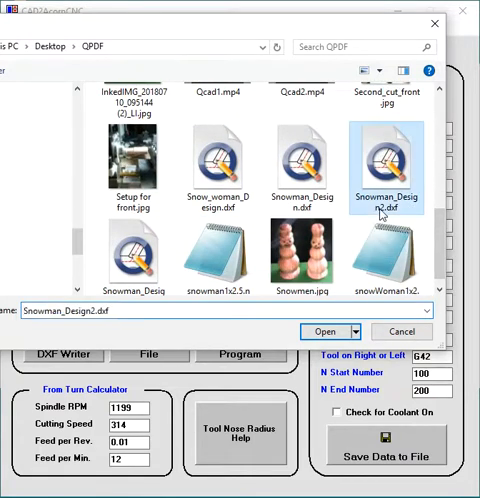
pyautogui.click(325, 331)
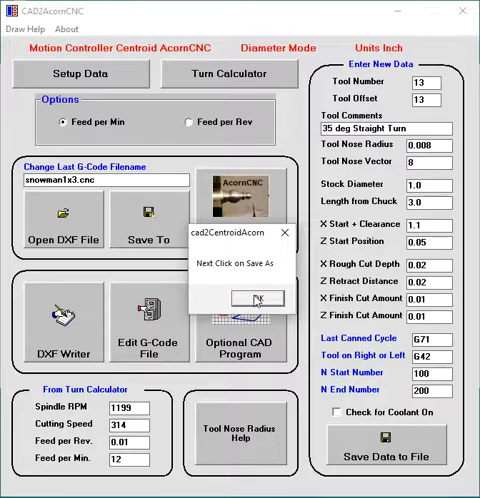
pyautogui.click(251, 300)
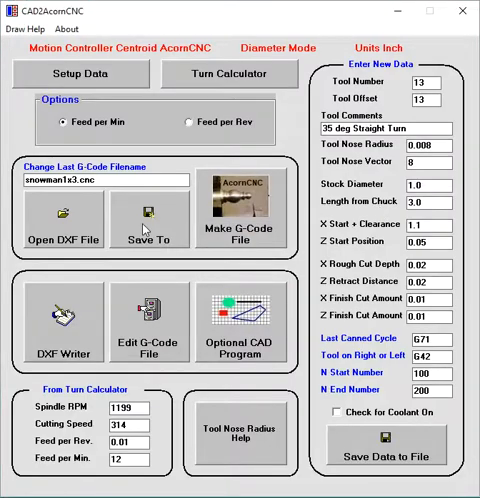
pyautogui.click(146, 220)
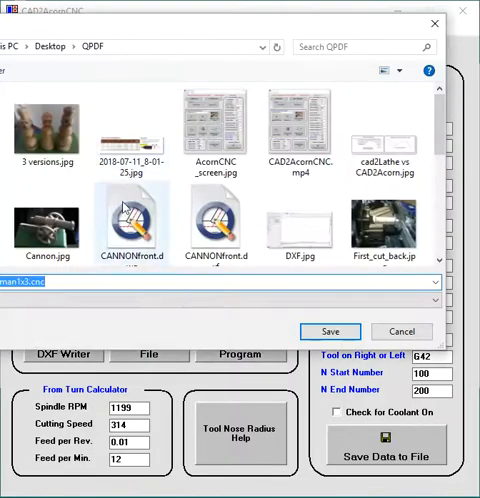
pyautogui.moveTo(298, 25)
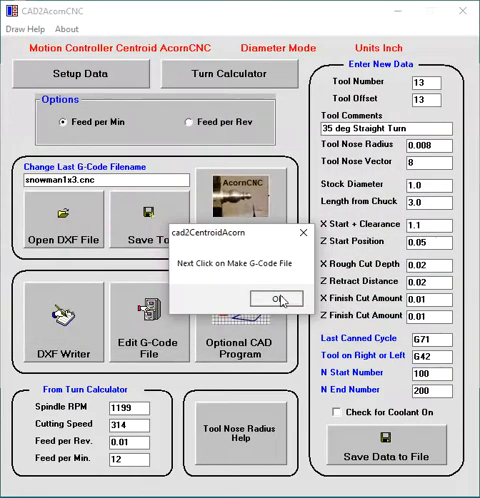
# Step: Generate the snowman1x3.cnc G-code with block number N0002 and confirm the saved filename
pyautogui.click(266, 298)
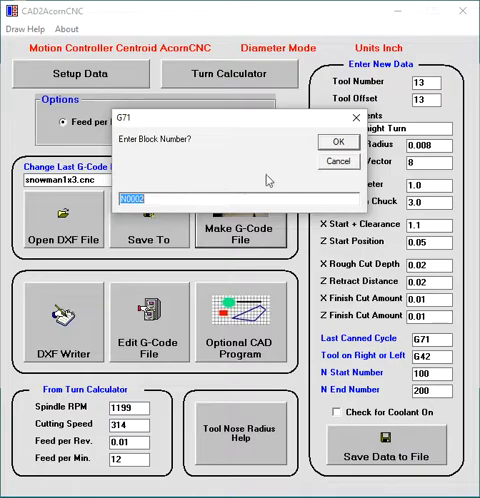
pyautogui.moveTo(216, 193)
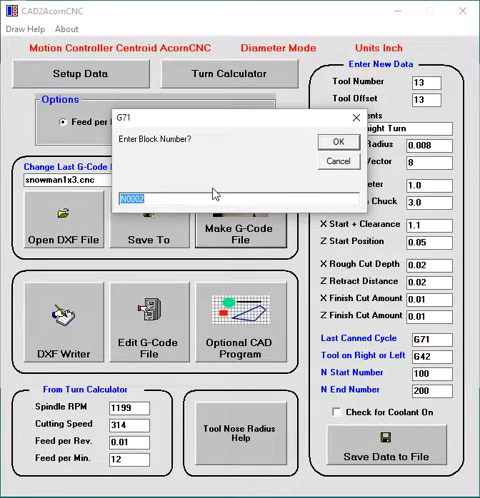
pyautogui.moveTo(215, 192)
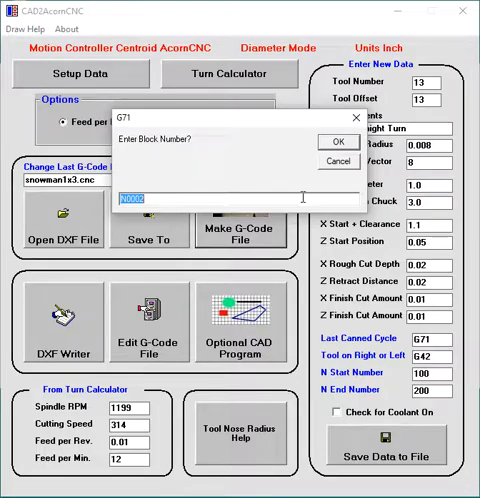
pyautogui.click(340, 142)
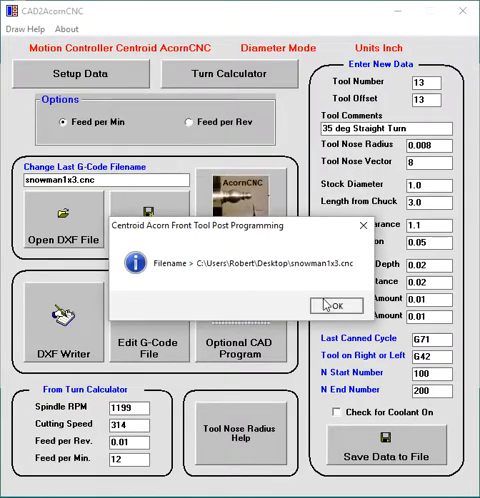
pyautogui.click(337, 306)
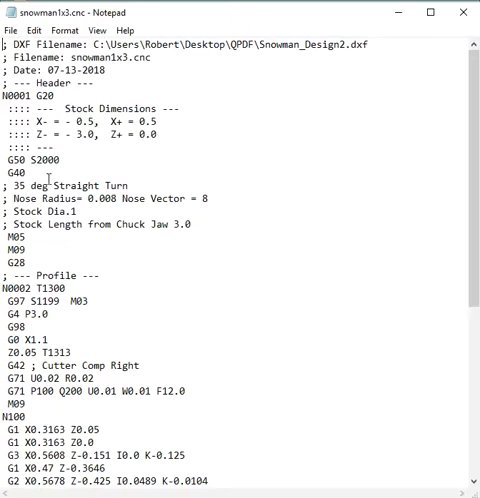
# Step: Scroll through snowman1x3.cnc from the header down to the G70 finish pass and closing M30
pyautogui.scroll(-3)
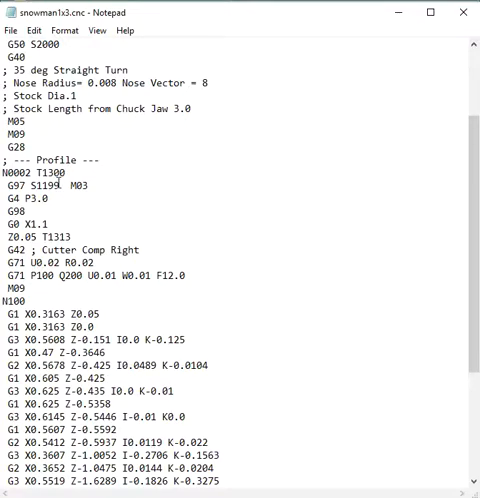
pyautogui.scroll(-3)
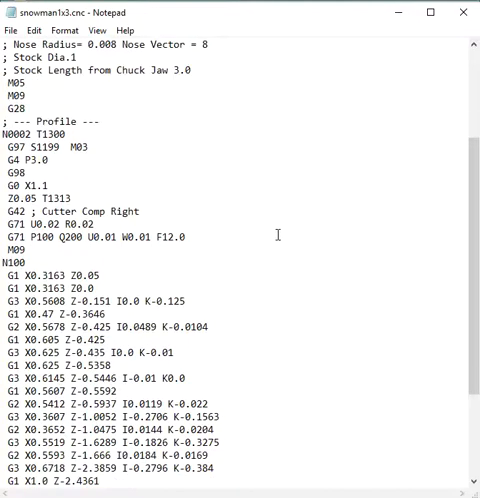
pyautogui.scroll(-3)
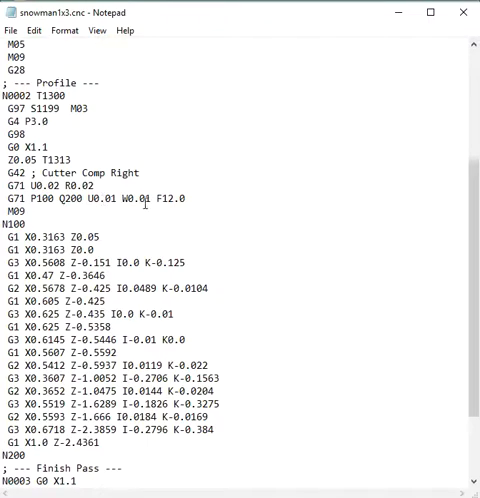
pyautogui.moveTo(303, 189)
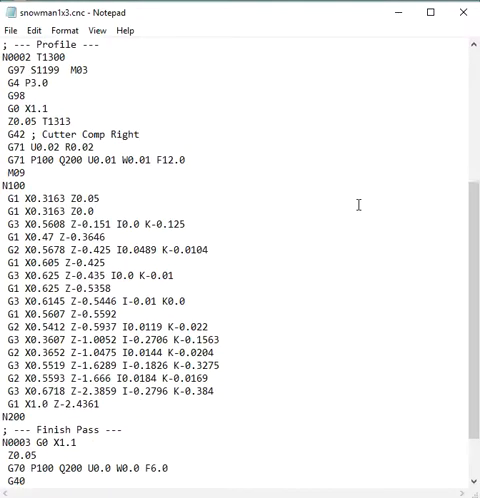
pyautogui.scroll(-3)
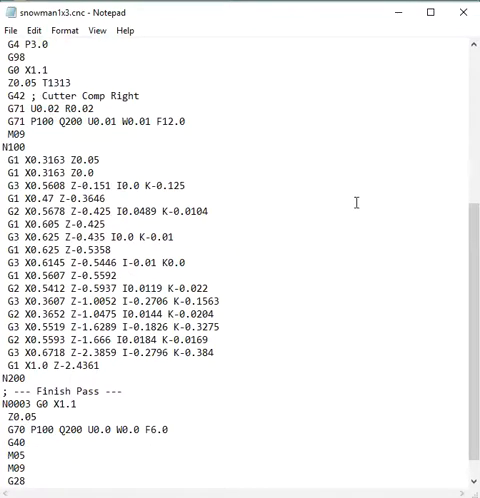
pyautogui.scroll(-3)
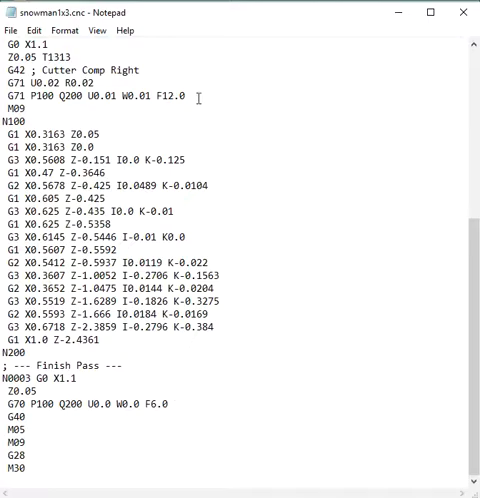
pyautogui.moveTo(259, 326)
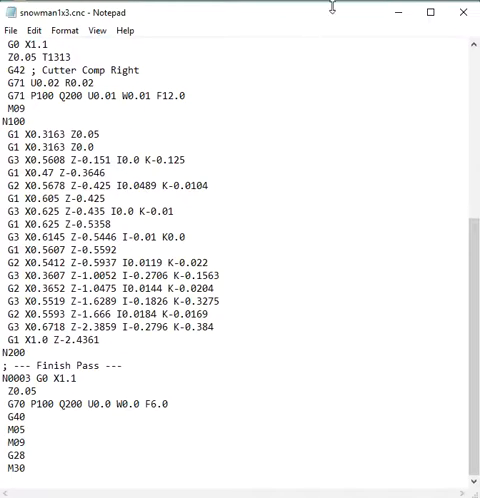
pyautogui.moveTo(463, 12)
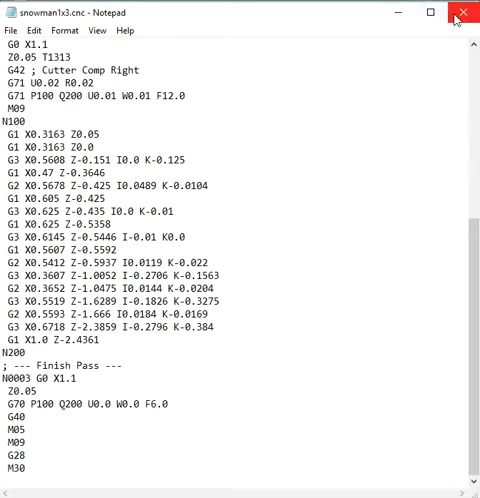